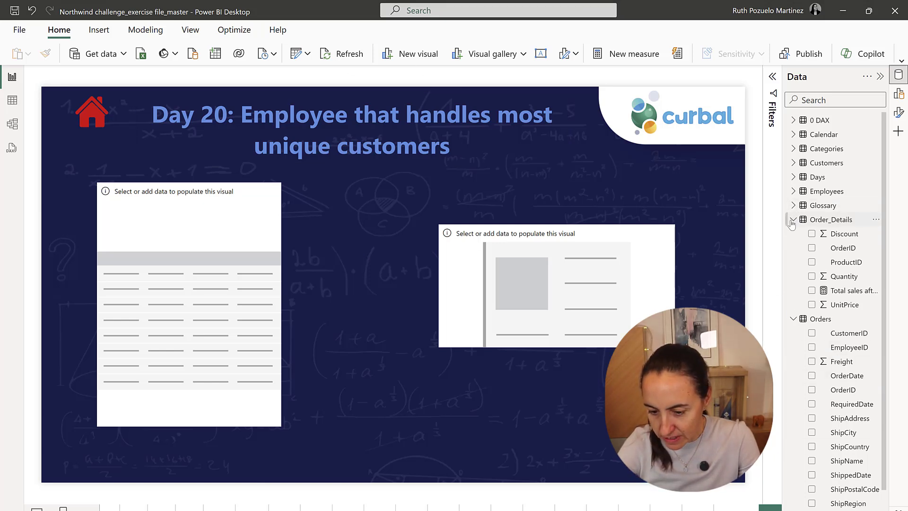
Step: Add EmployeeID, Full Name and CustomerID count to the table, sorted highest count first
left_click(793, 191)
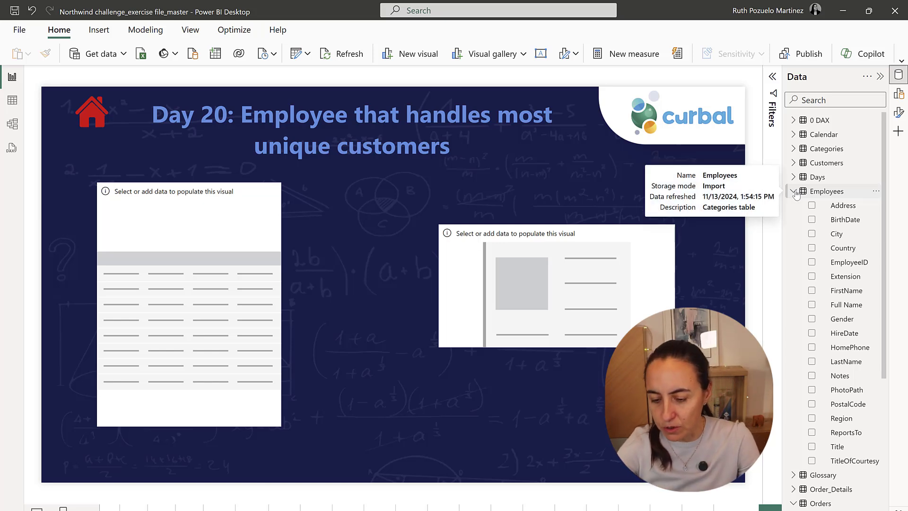
left_click(811, 262)
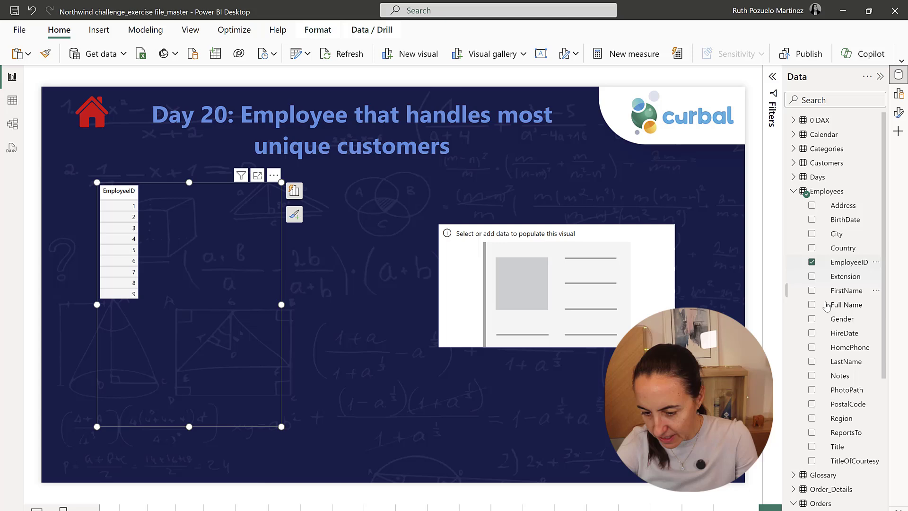
left_click(812, 305)
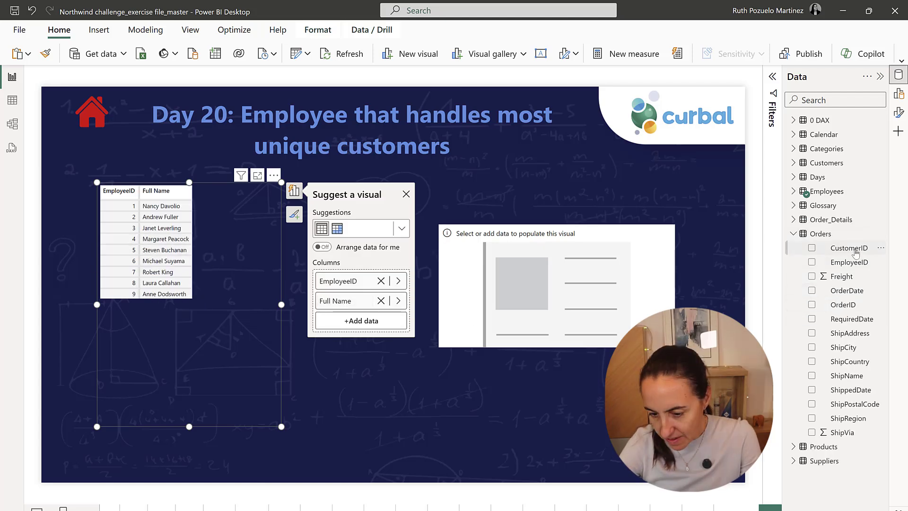
left_click(812, 248)
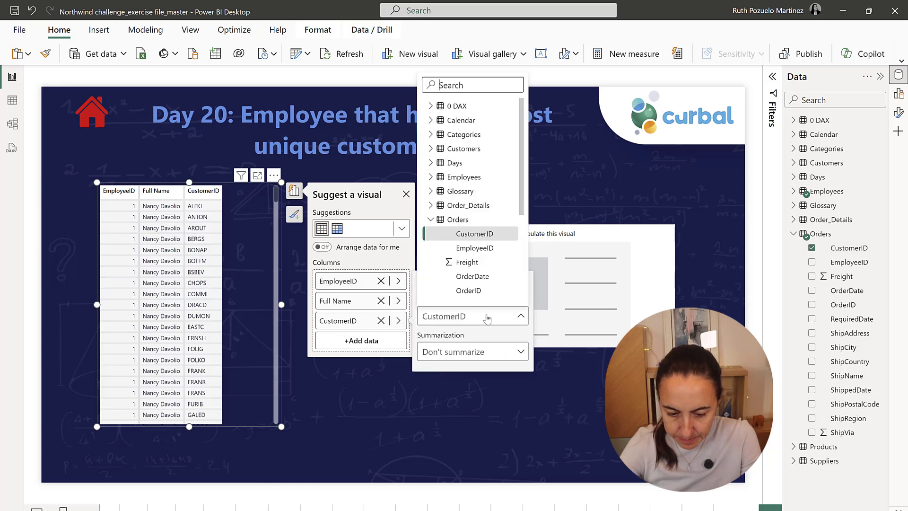
mouse_move(490, 264)
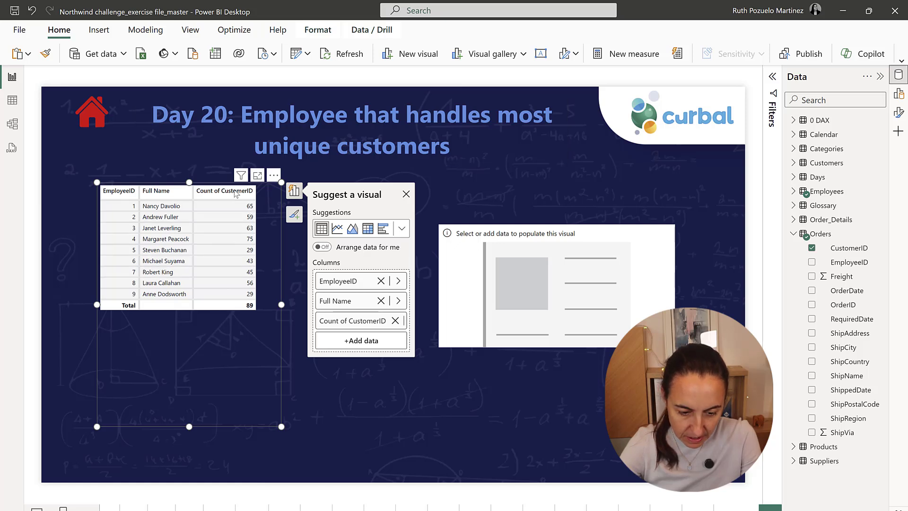
left_click(224, 191)
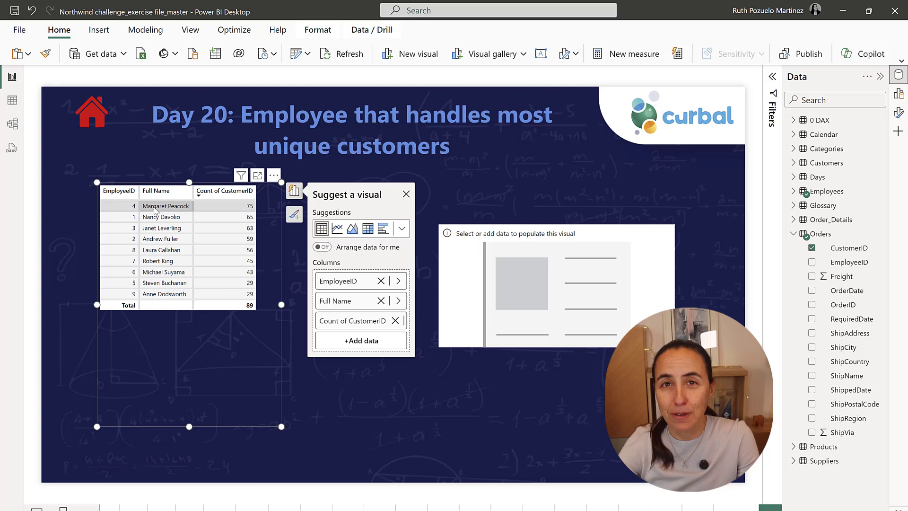
mouse_move(194, 214)
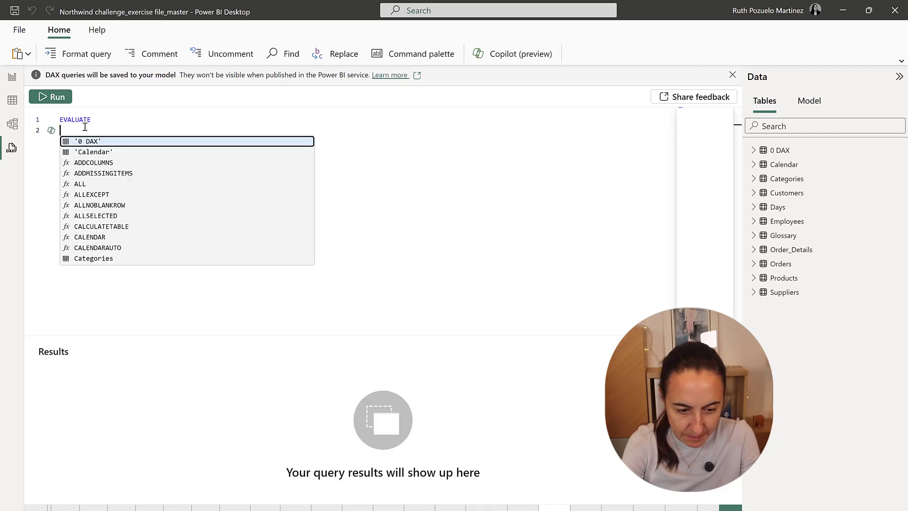
Step: Start a SUMMARIZE query over Employees grouped by EmployeeID and Full Name
type("SUMMARIZE(")
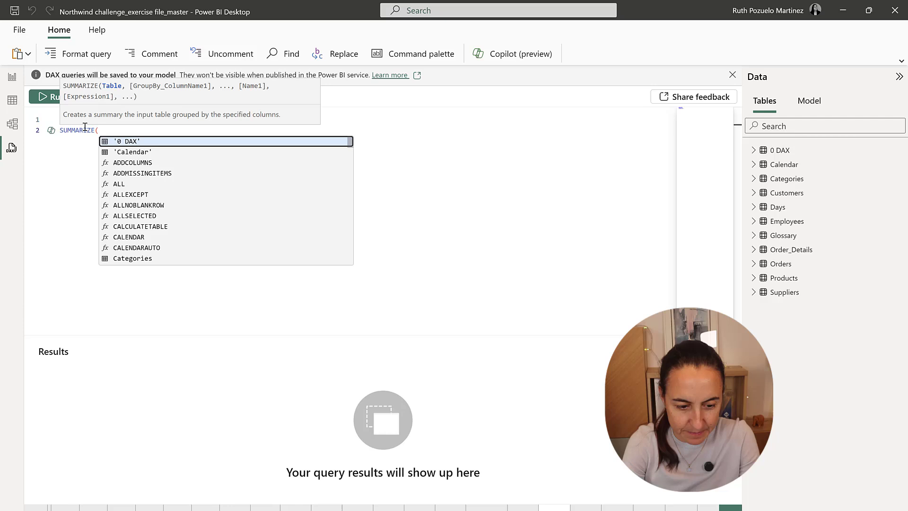
type("Employees, id")
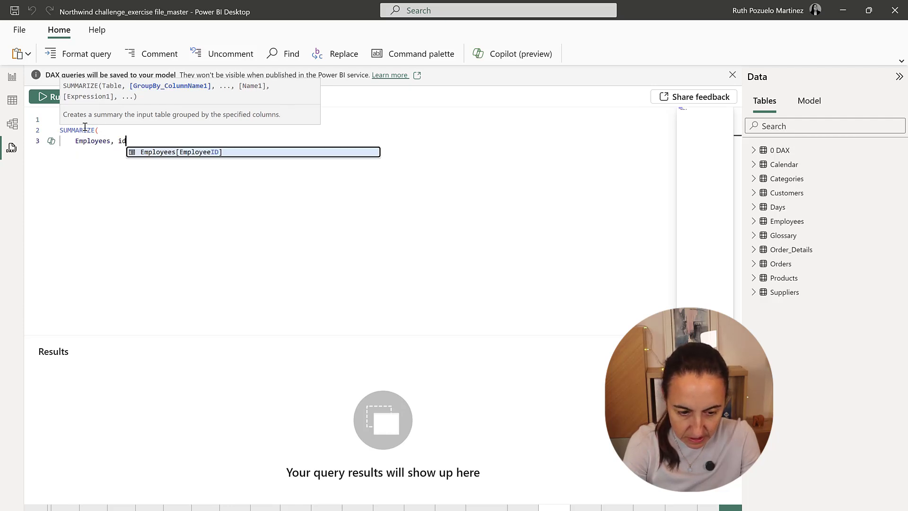
type("Employees[EmployeeID], c")
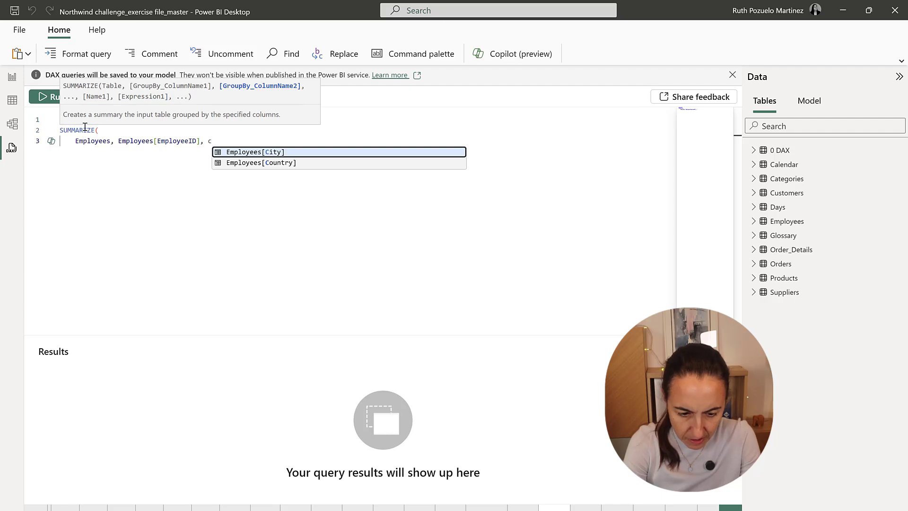
type("Employees[Full Name],")
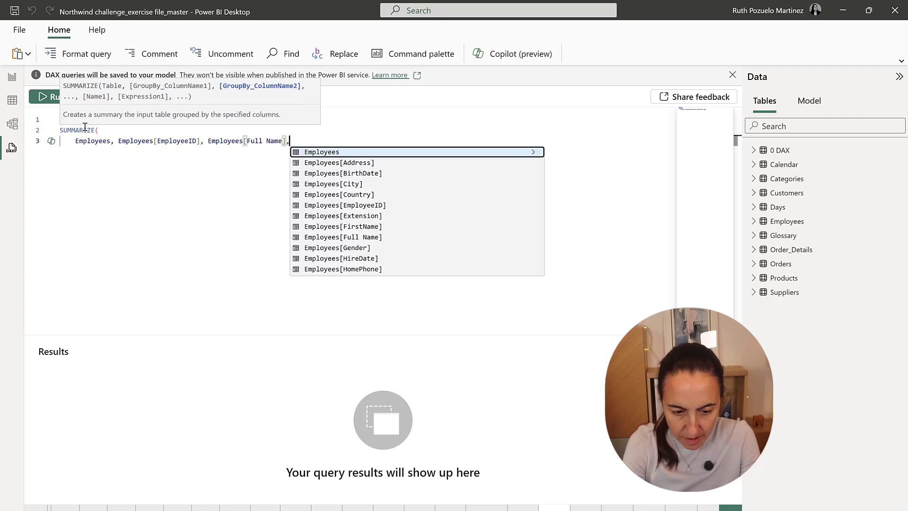
Step: Add a 'Count customers unique' column using DISTINCTCOUNT of Orders[CustomerID], then run the query
type("\"C")
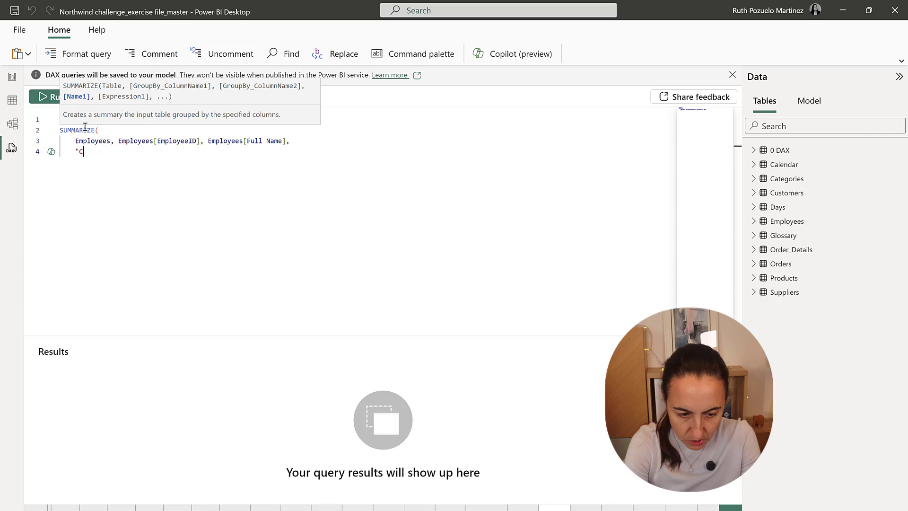
type("ount customers uniq")
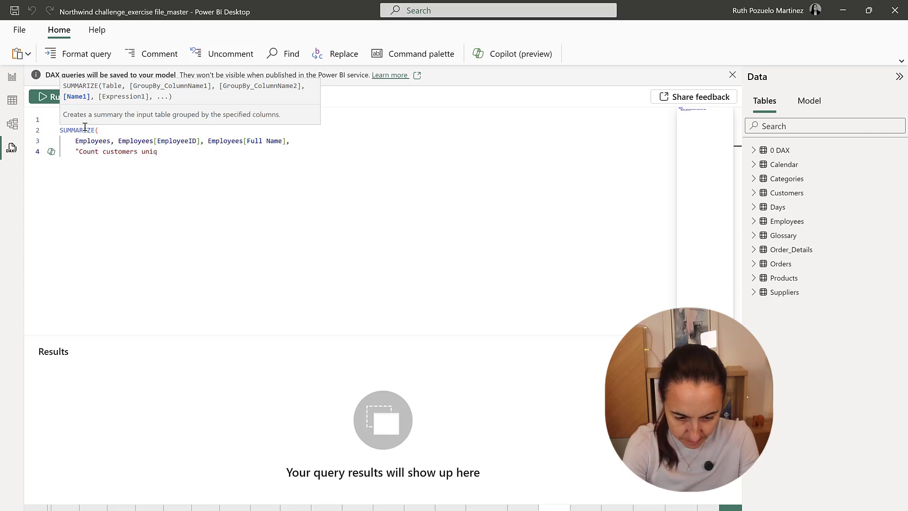
type("ue")
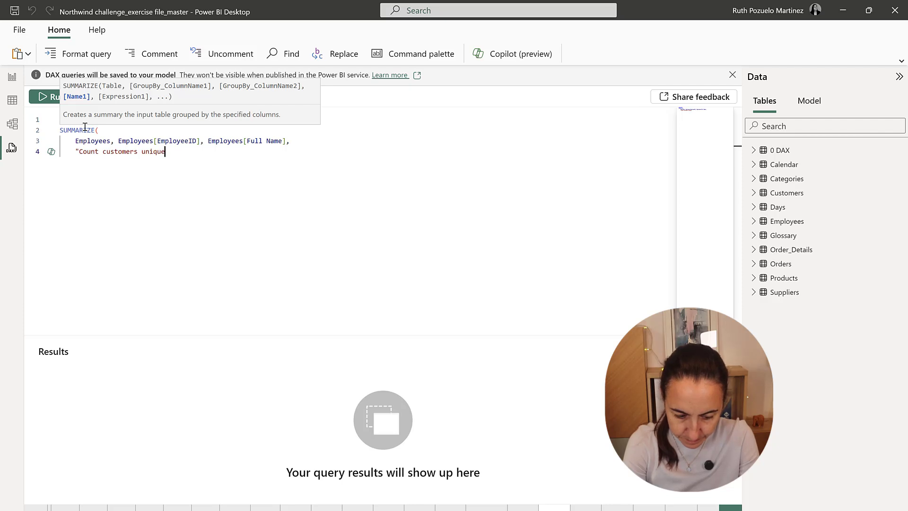
type("\",")
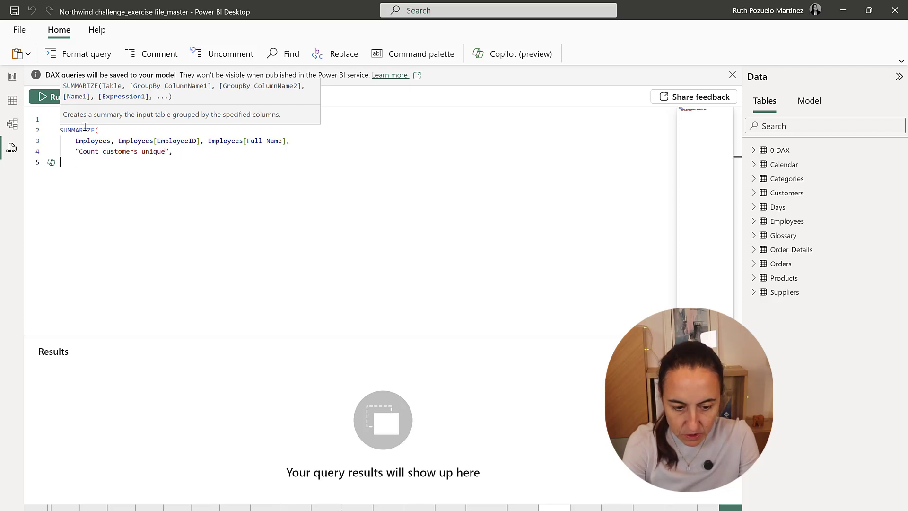
type("co")
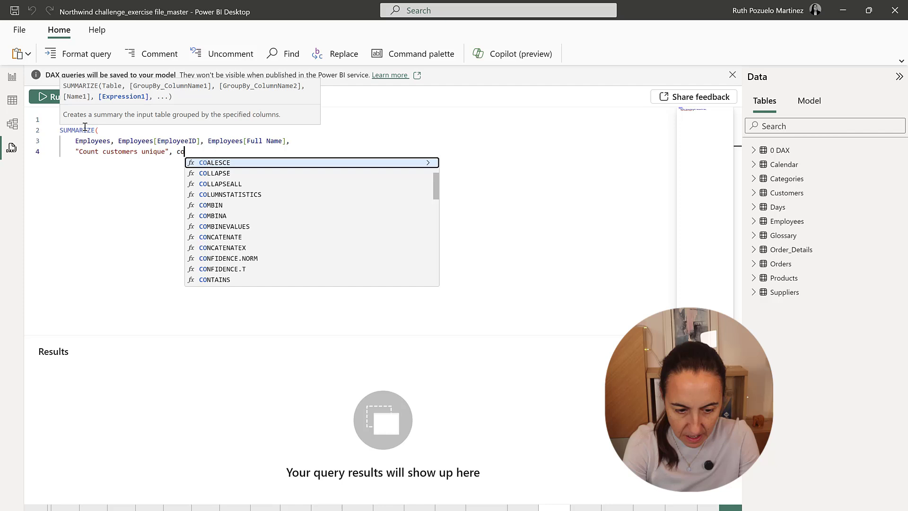
type("dis")
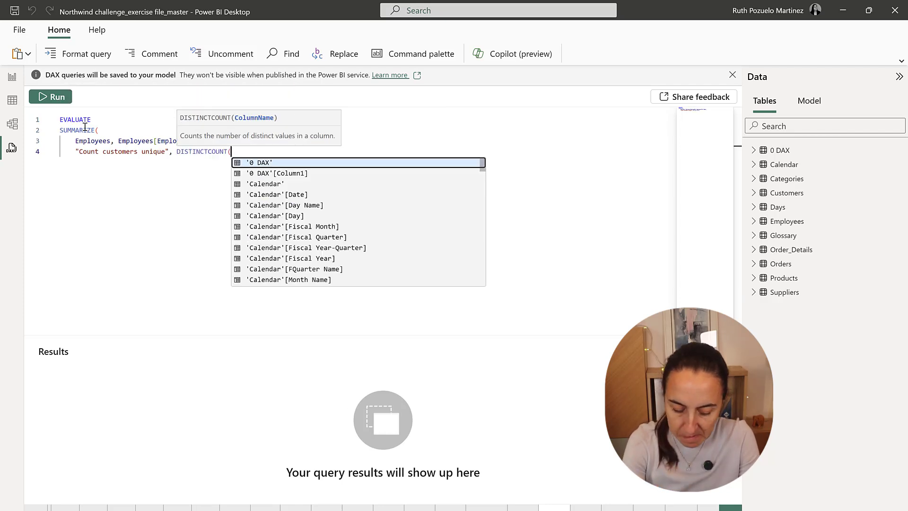
type("ord")
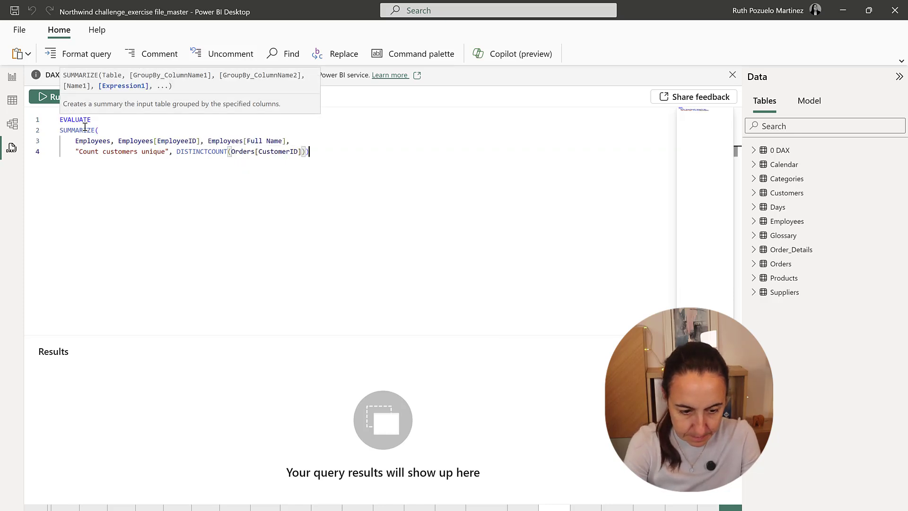
left_click(50, 97)
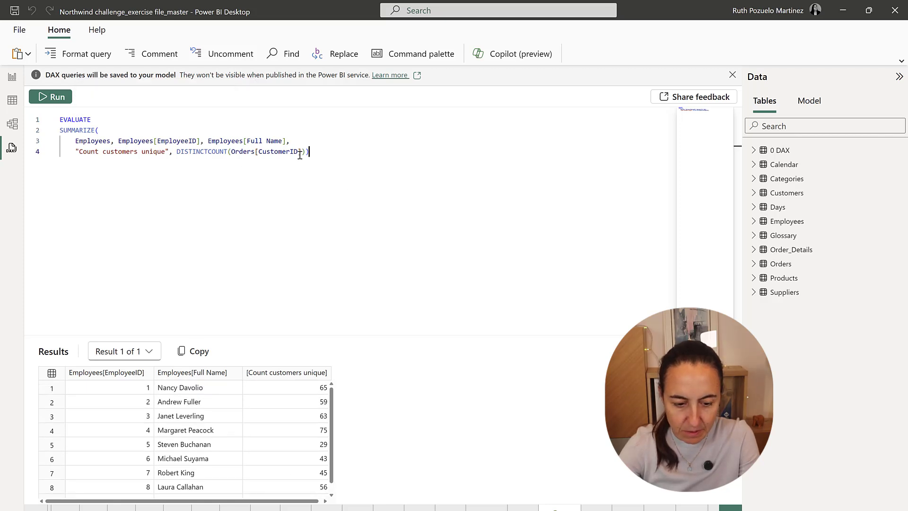
left_click(11, 75)
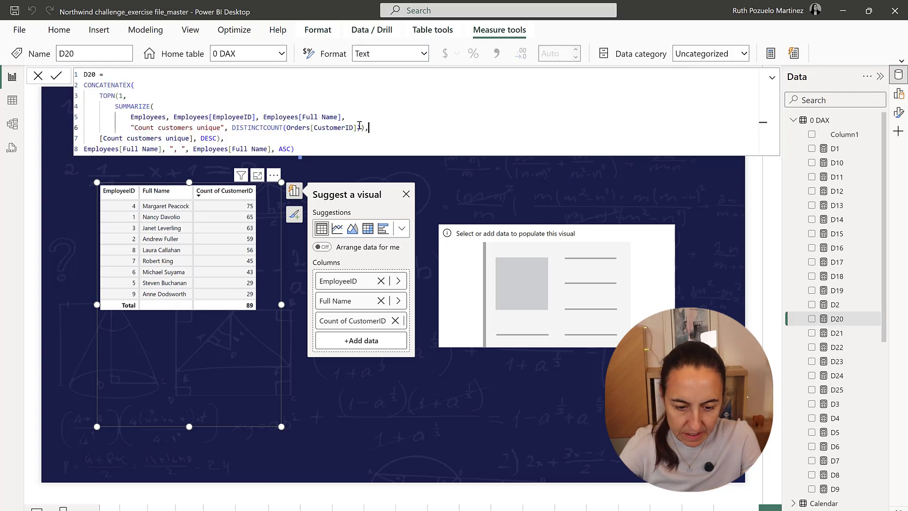
Step: Highlight the SUMMARIZE block inside the D20 measure's formula
left_click_drag(123, 106, 369, 128)
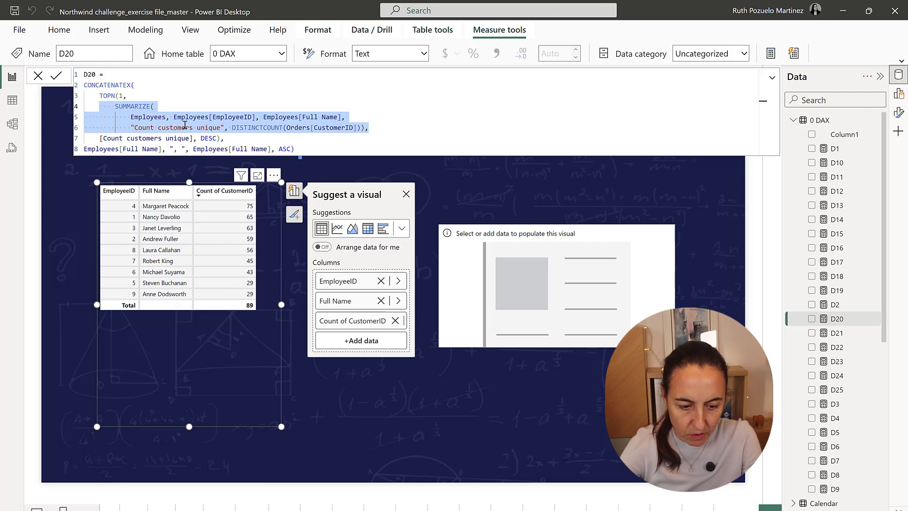